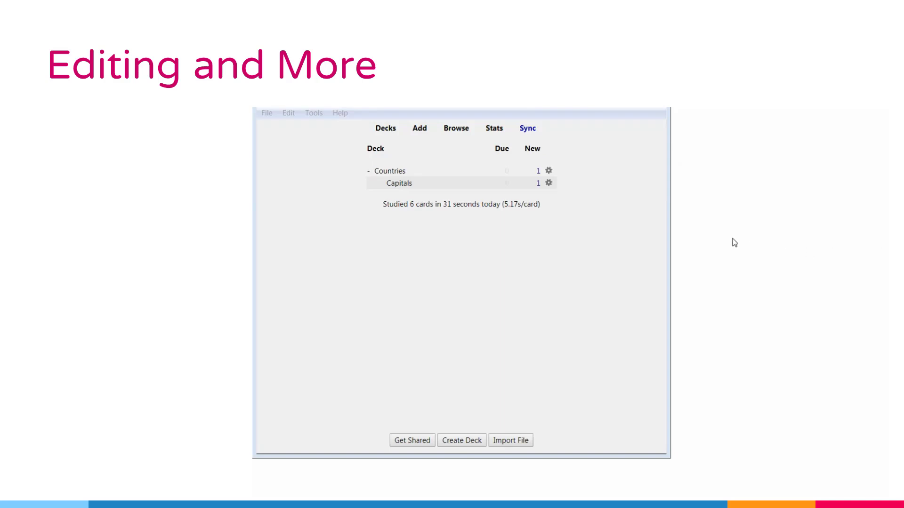
{"action": "mouse_move", "coordinate": [535, 311]}
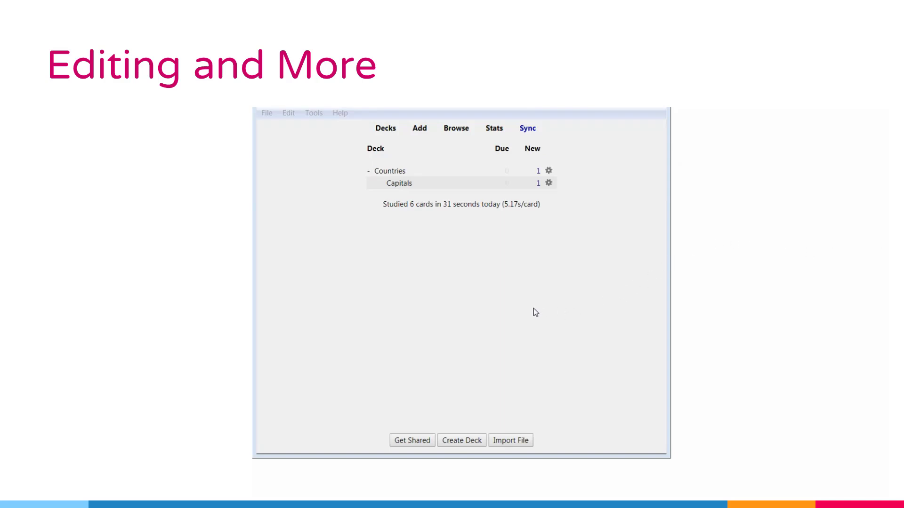
Start studying the Capitals deck so the Italy capital question appears
{"action": "left_click", "coordinate": [399, 183]}
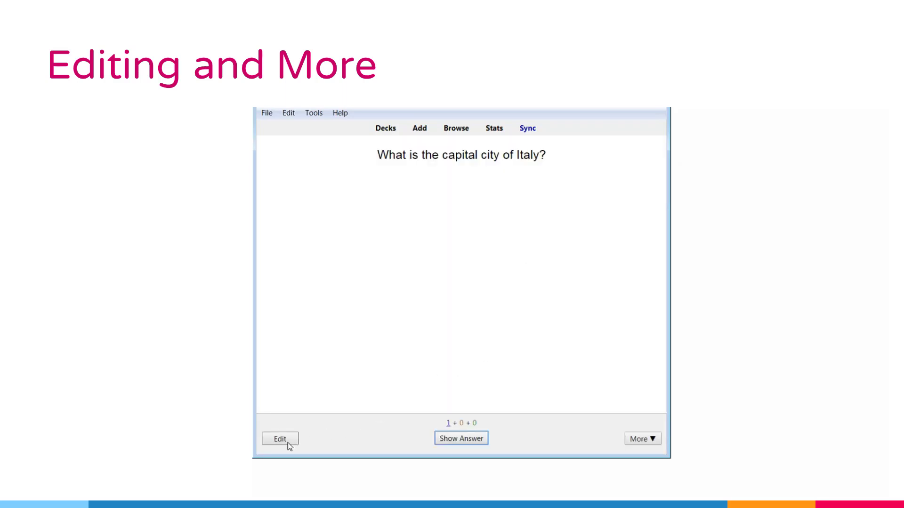
Edit the card to ask for the capital of Netherlands with answer Amsterdam, then return to study
{"action": "left_click", "coordinate": [279, 439]}
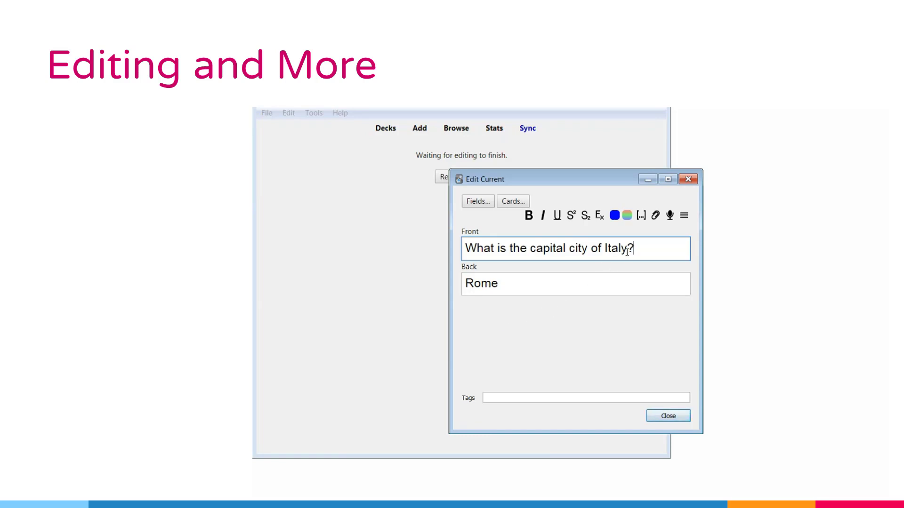
{"action": "double_click", "coordinate": [615, 248]}
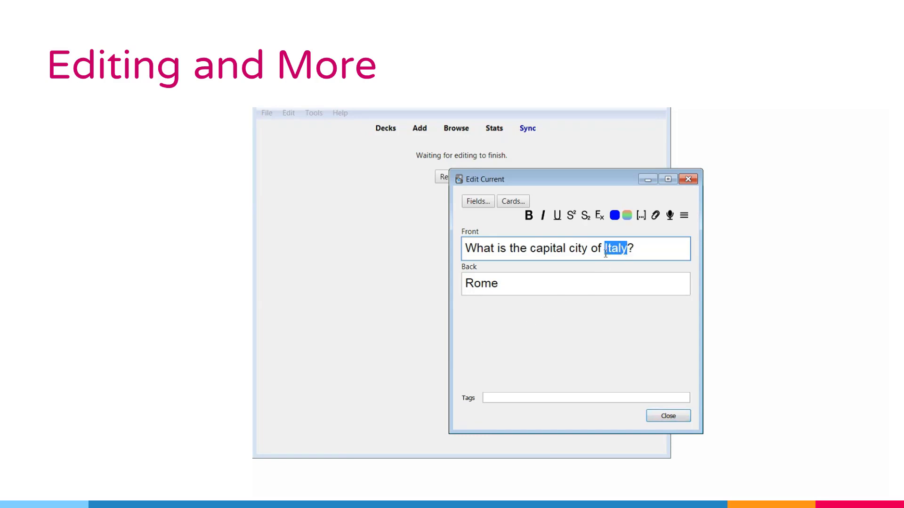
{"action": "type", "text": "Nether"}
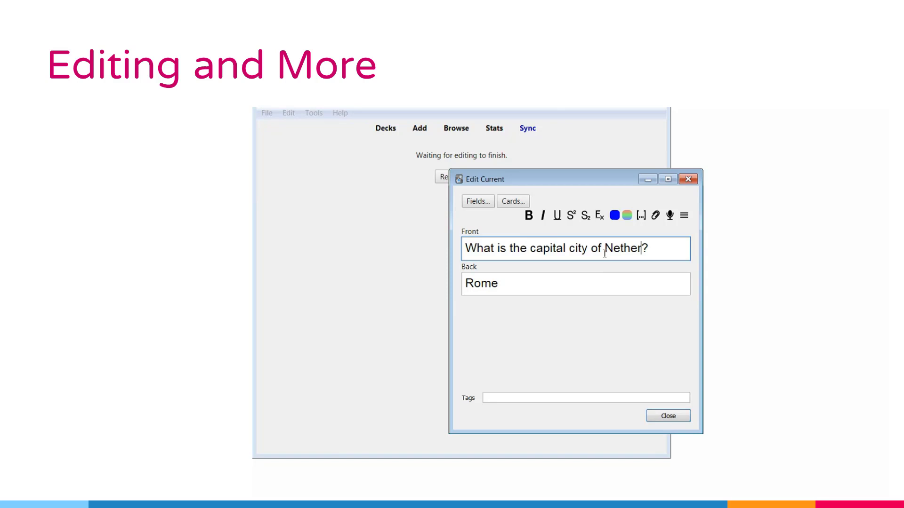
{"action": "type", "text": "lands"}
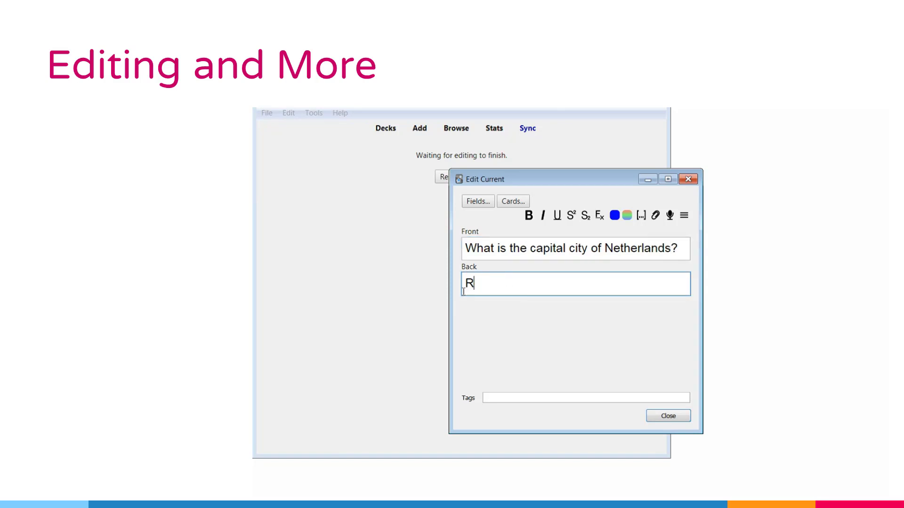
{"action": "type", "text": "Amsterda"}
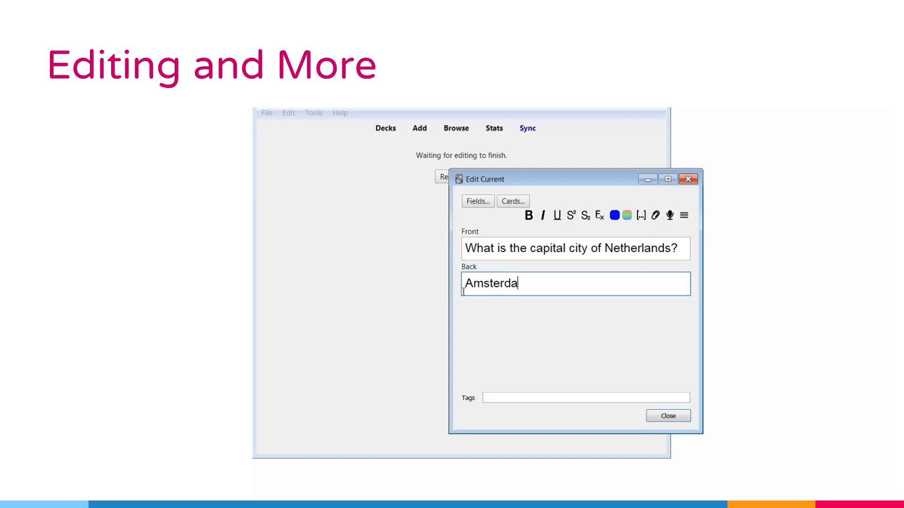
{"action": "type", "text": "m"}
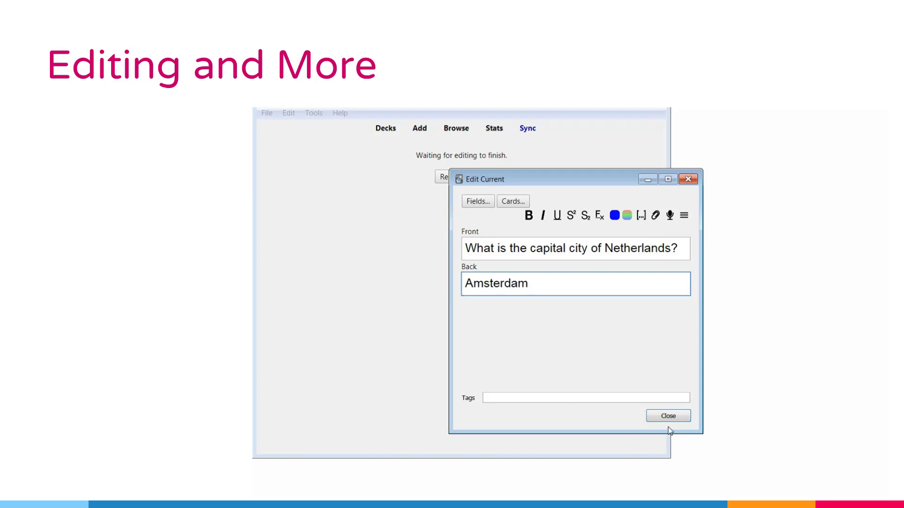
{"action": "left_click", "coordinate": [666, 415]}
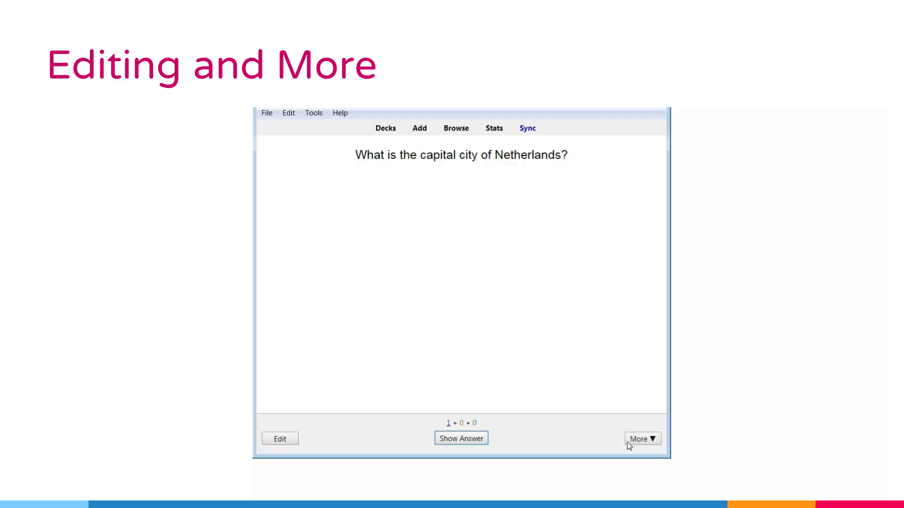
Reveal the Netherlands answer, flag the card red via More, and reopen the actions list
{"action": "left_click", "coordinate": [460, 438]}
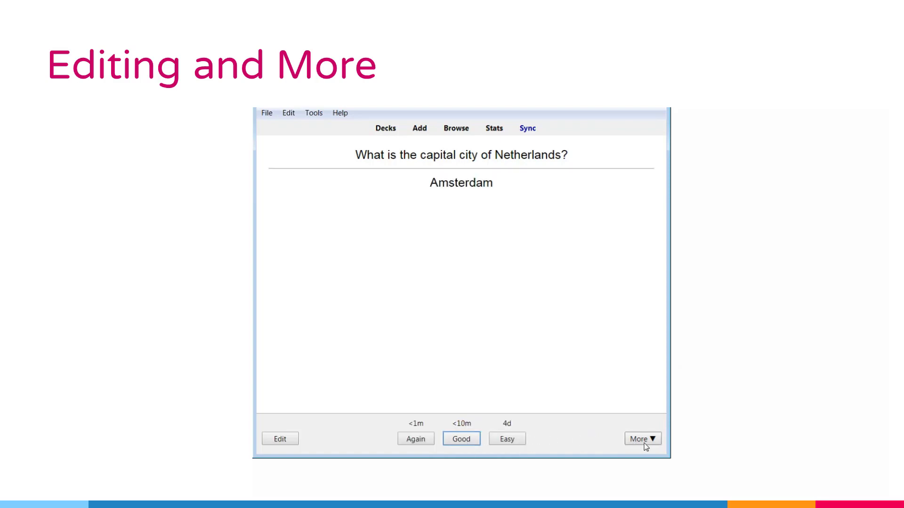
{"action": "left_click", "coordinate": [641, 439]}
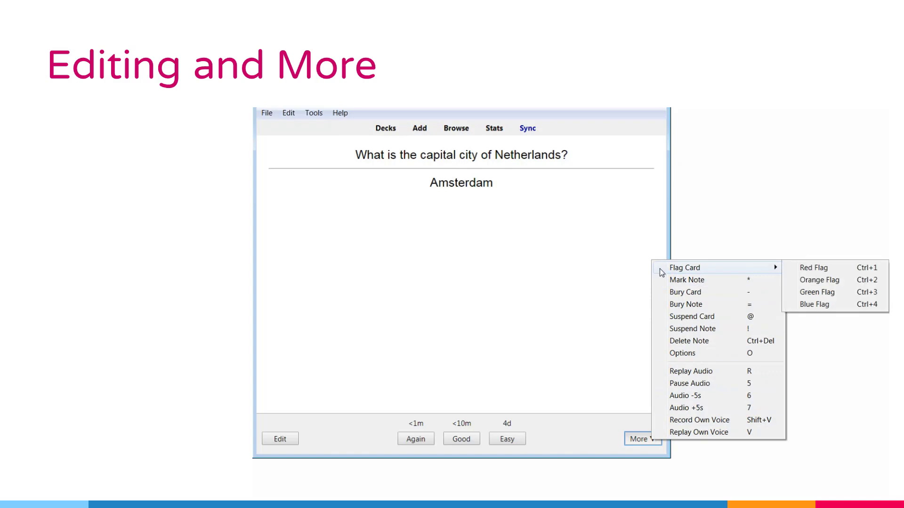
{"action": "mouse_move", "coordinate": [661, 272]}
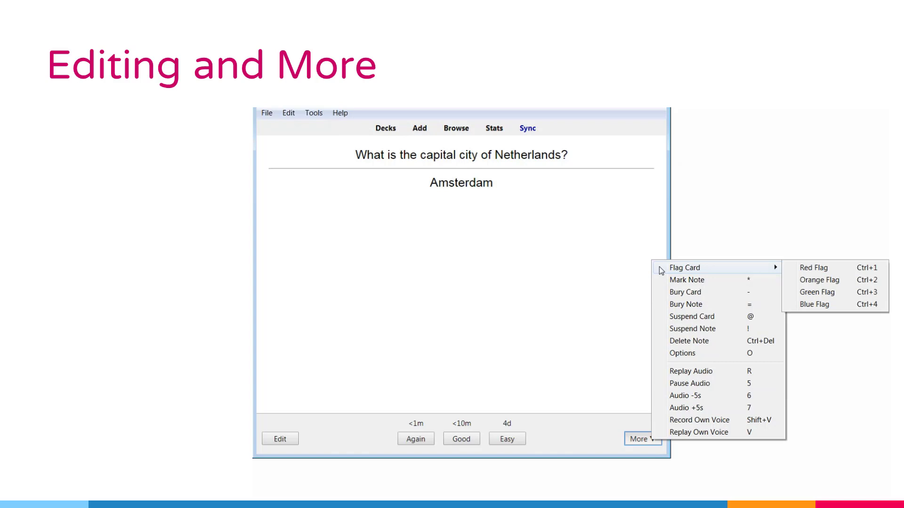
{"action": "mouse_move", "coordinate": [813, 266]}
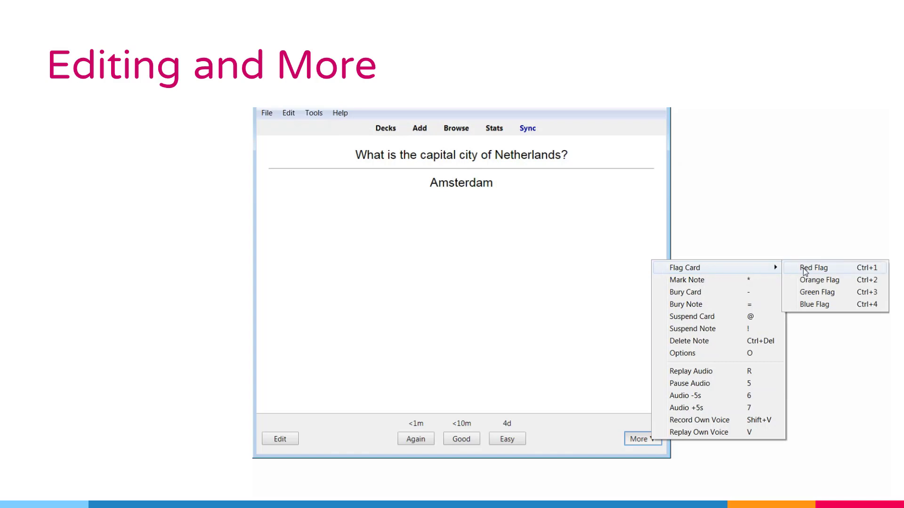
{"action": "mouse_move", "coordinate": [817, 292]}
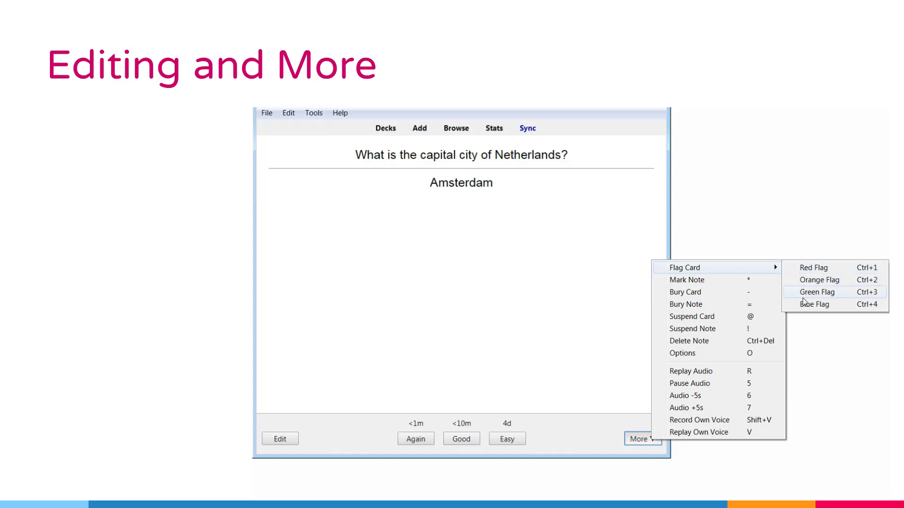
{"action": "mouse_move", "coordinate": [812, 267]}
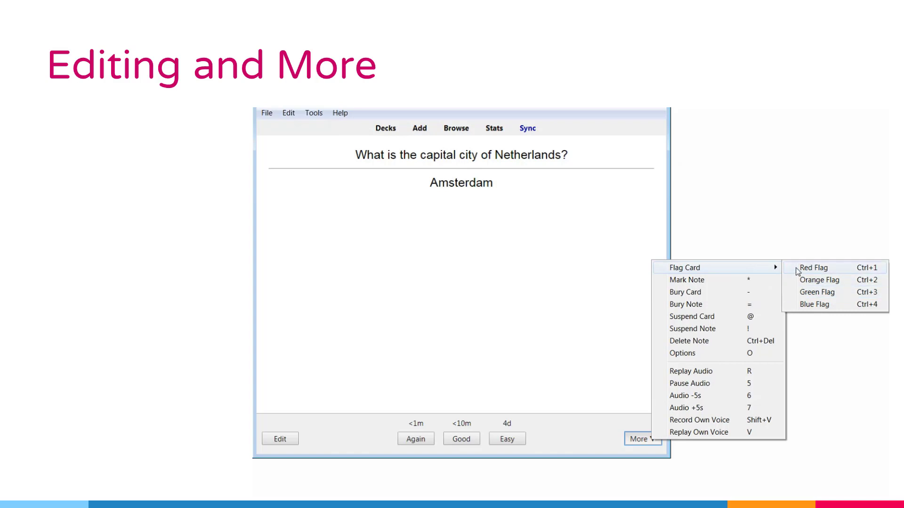
{"action": "left_click", "coordinate": [813, 266]}
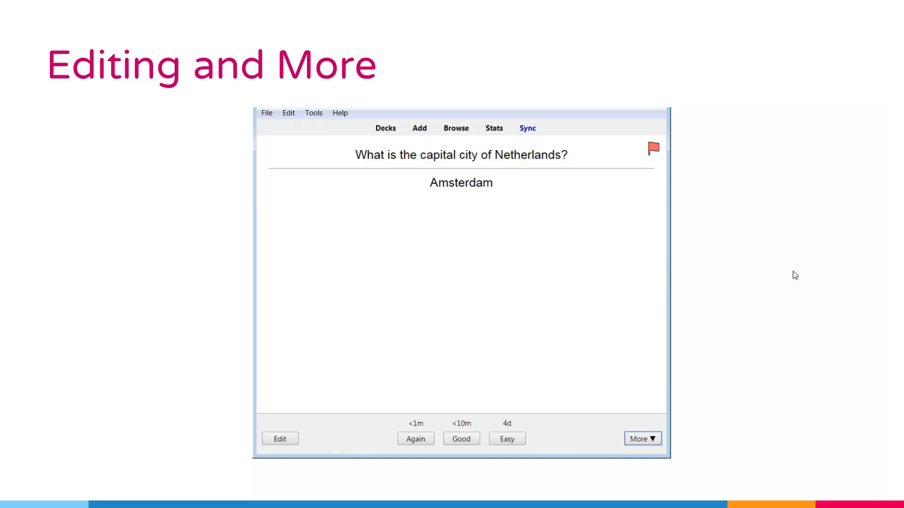
{"action": "mouse_move", "coordinate": [649, 340]}
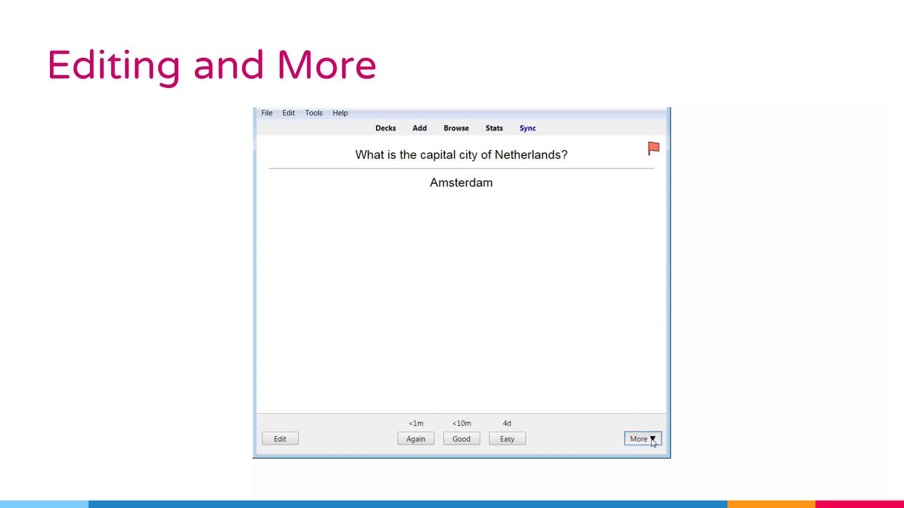
{"action": "left_click", "coordinate": [641, 439]}
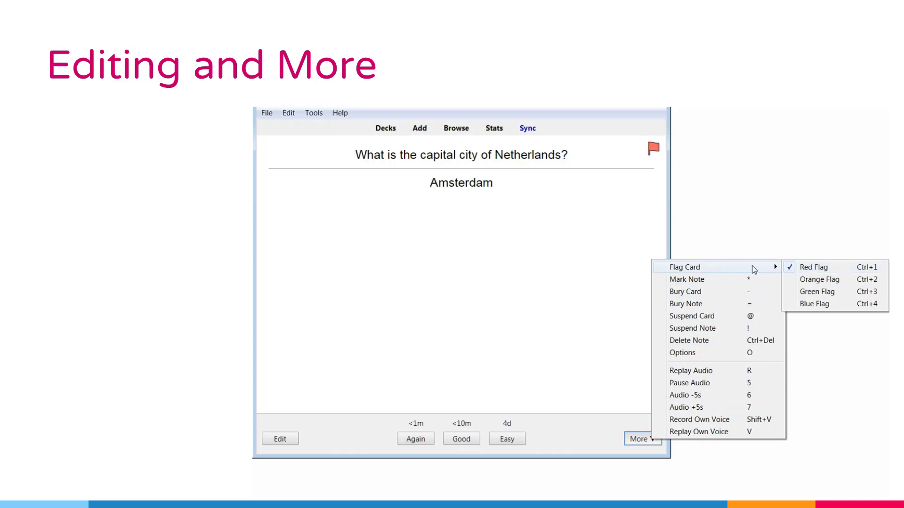
{"action": "mouse_move", "coordinate": [713, 272]}
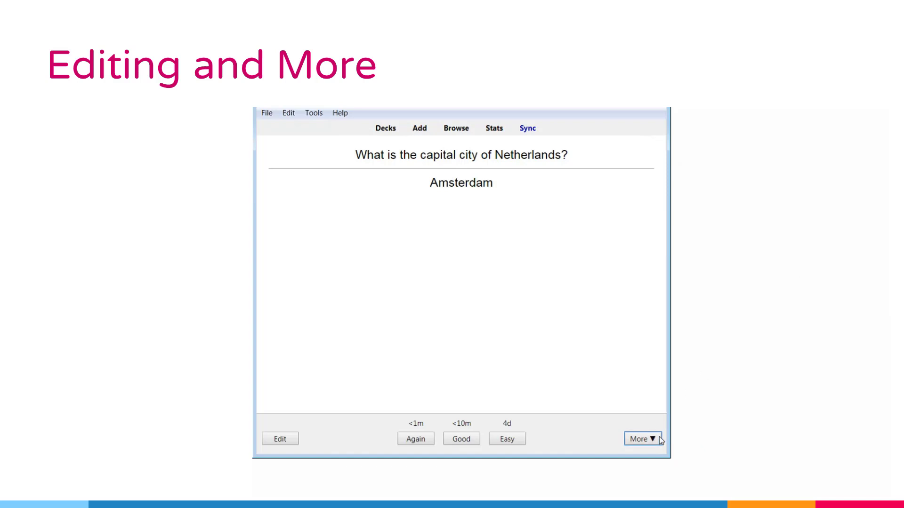
{"action": "left_click", "coordinate": [642, 438]}
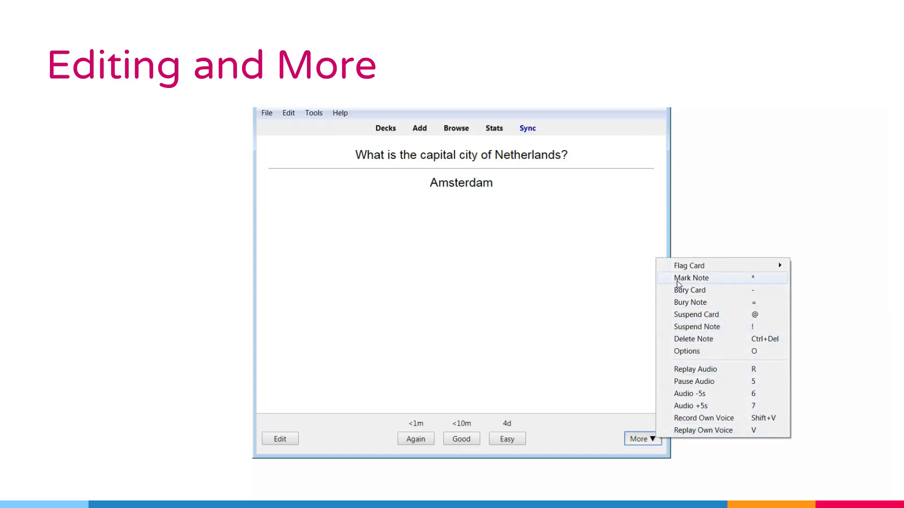
{"action": "left_click", "coordinate": [691, 278]}
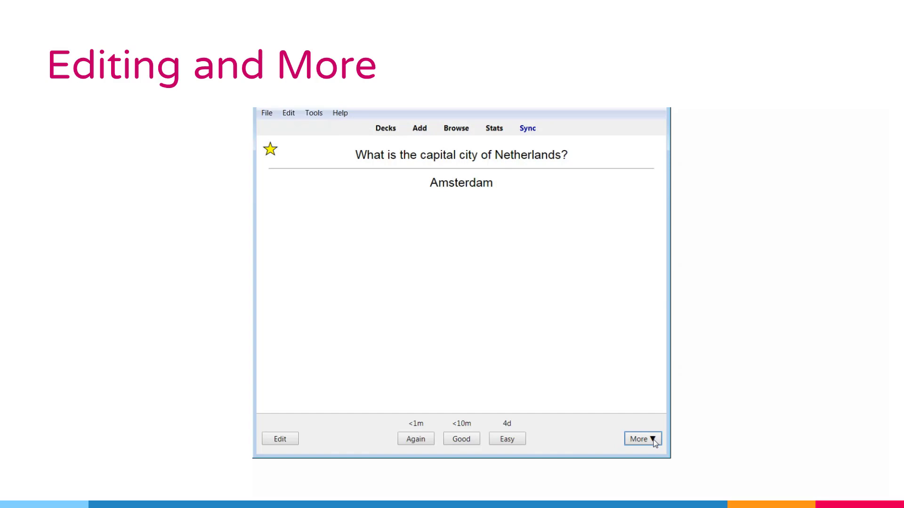
{"action": "left_click", "coordinate": [640, 439]}
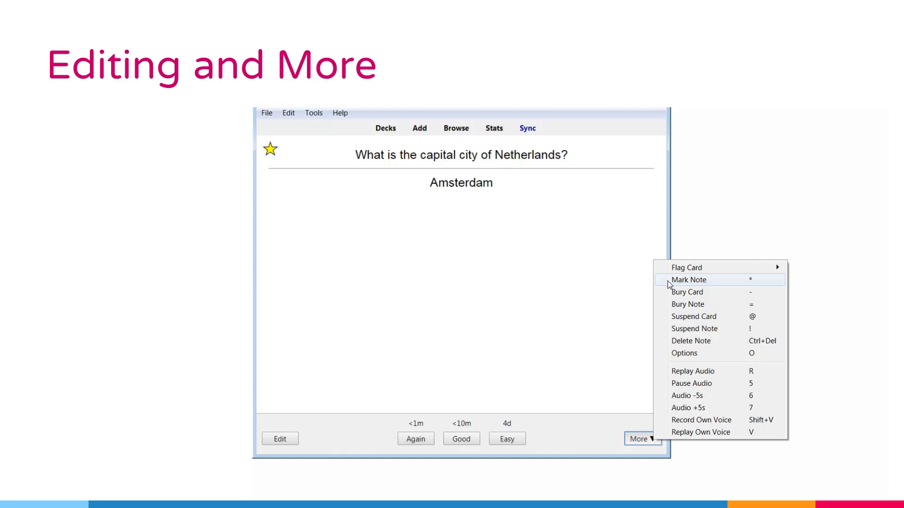
{"action": "mouse_move", "coordinate": [715, 282]}
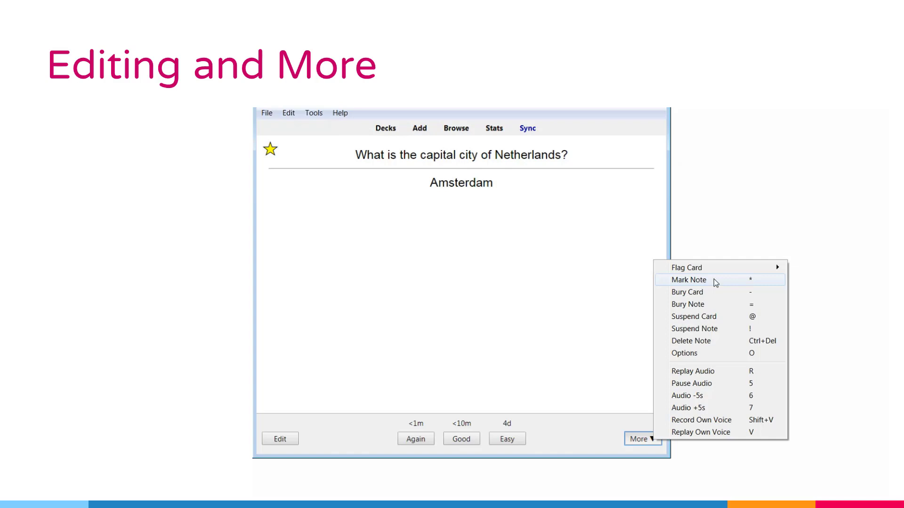
{"action": "left_click", "coordinate": [689, 280]}
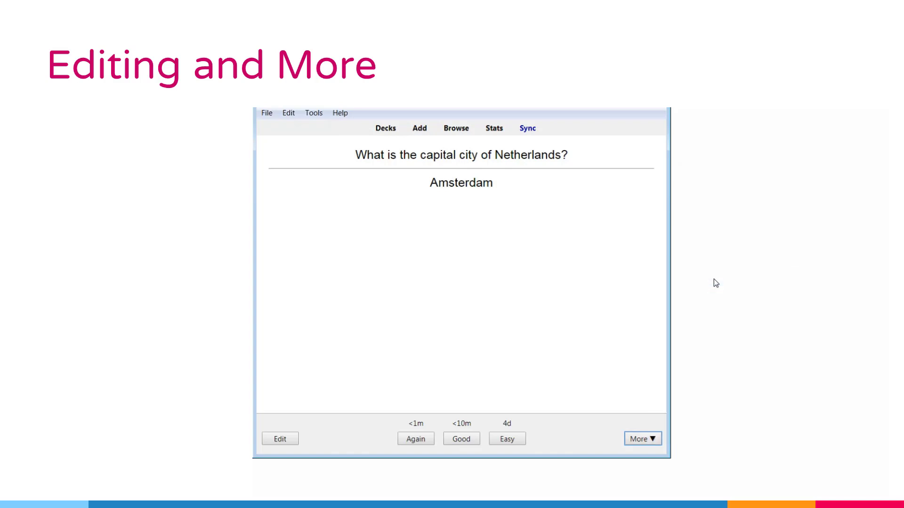
Bury the Netherlands card from the More menu so the deck finishes for now
{"action": "left_click", "coordinate": [641, 438]}
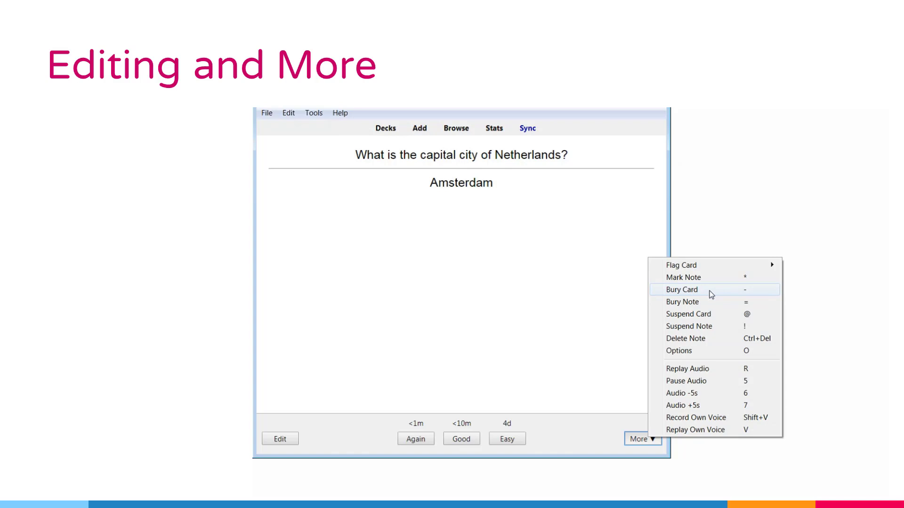
{"action": "left_click", "coordinate": [683, 289]}
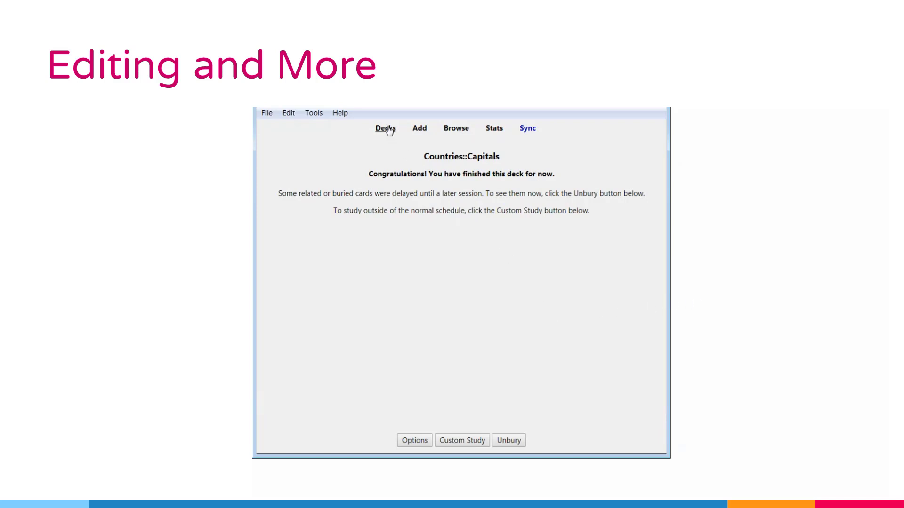
Return to Decks, unbury the Capitals card, and resume studying it
{"action": "left_click", "coordinate": [385, 128]}
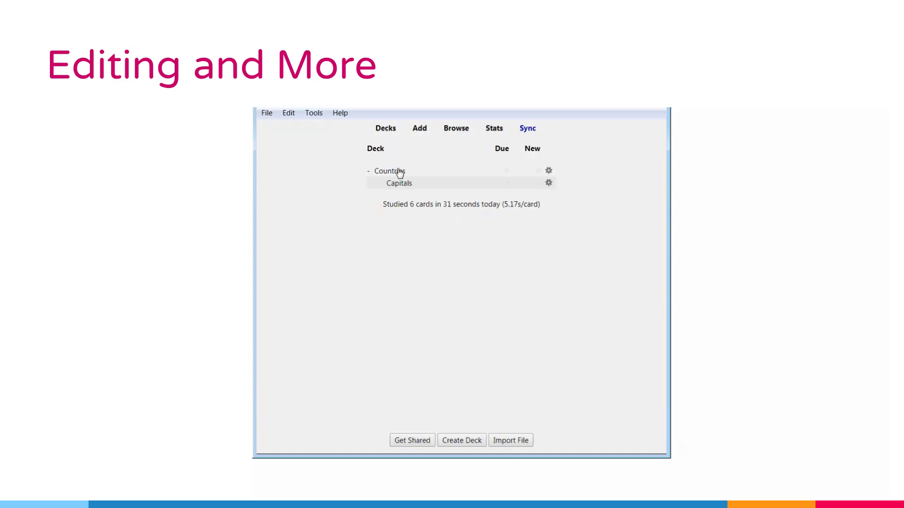
{"action": "left_click", "coordinate": [399, 184]}
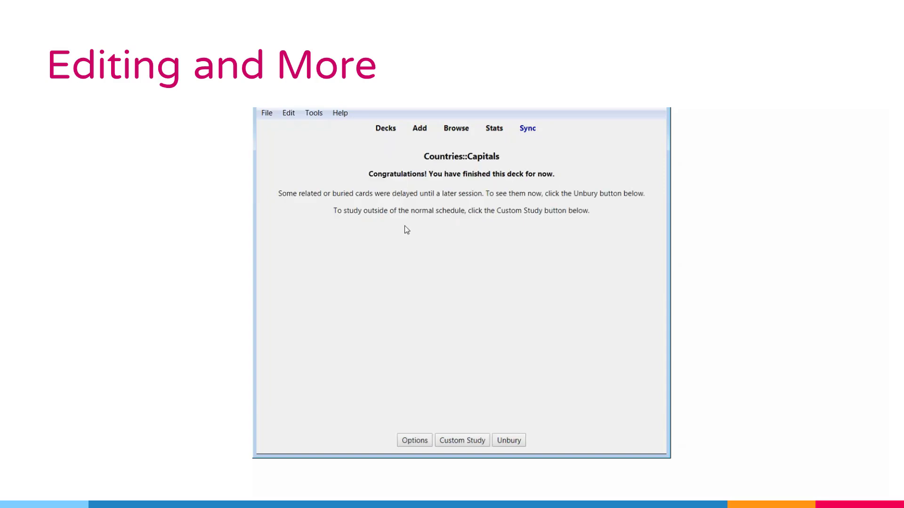
{"action": "mouse_move", "coordinate": [512, 445]}
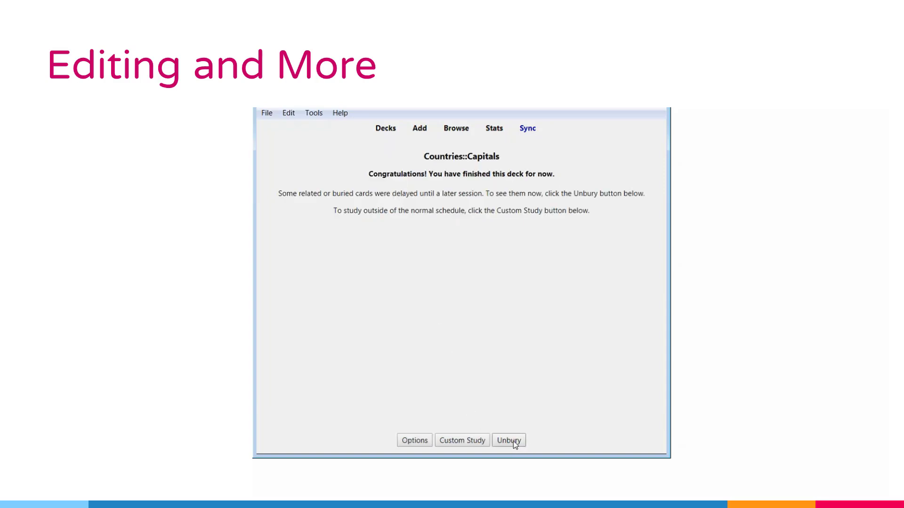
{"action": "left_click", "coordinate": [508, 441]}
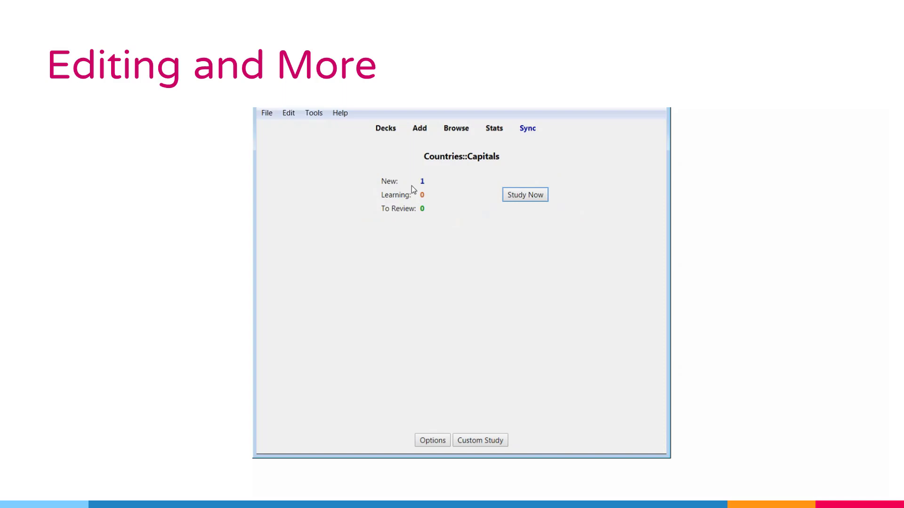
{"action": "left_click", "coordinate": [525, 194]}
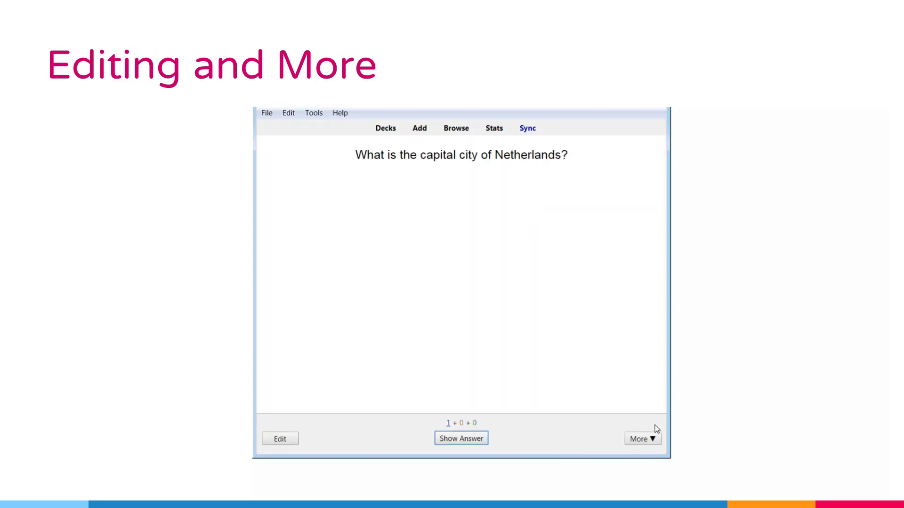
Show the More actions (Bury, Suspend, Delete) over the Netherlands question
{"action": "left_click", "coordinate": [641, 439]}
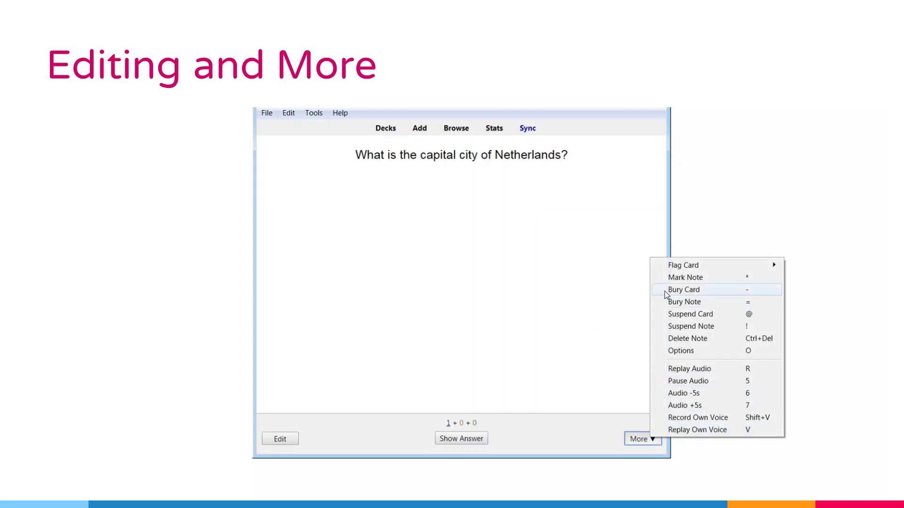
{"action": "mouse_move", "coordinate": [683, 302]}
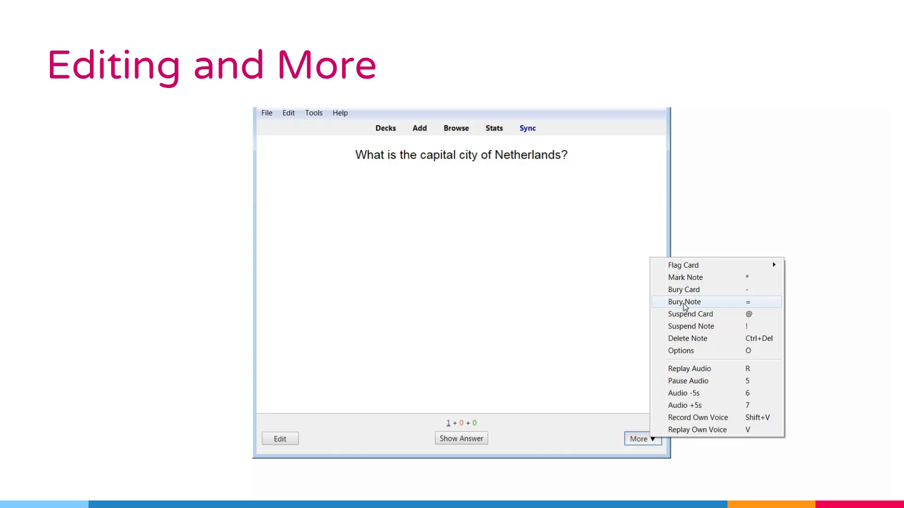
{"action": "mouse_move", "coordinate": [686, 290]}
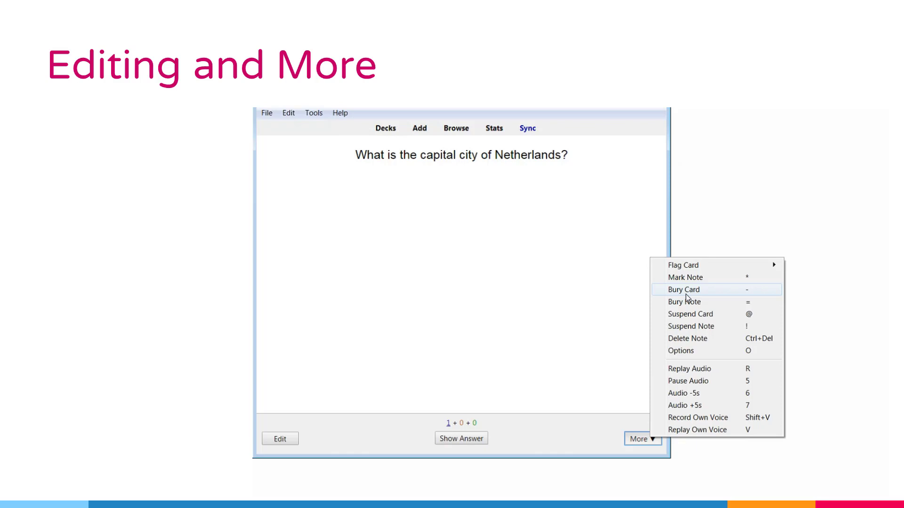
{"action": "mouse_move", "coordinate": [689, 314]}
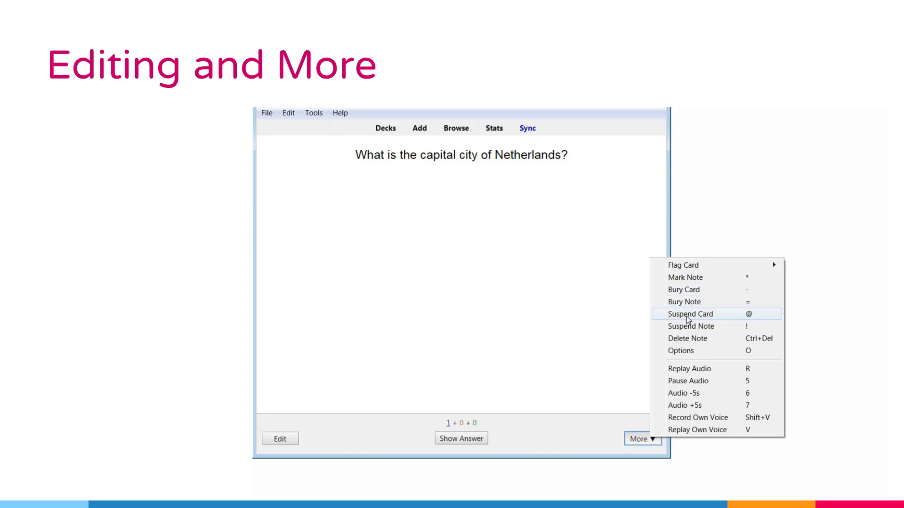
{"action": "mouse_move", "coordinate": [700, 321]}
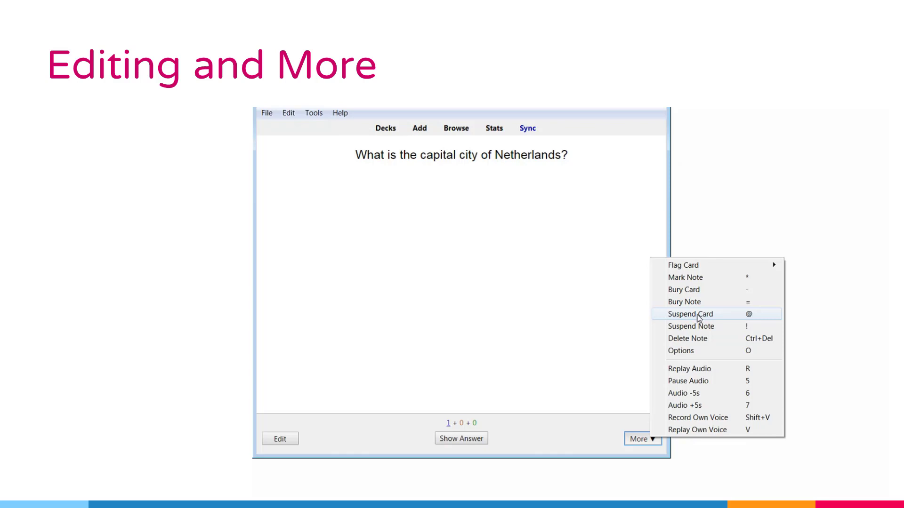
Suspend the Netherlands card so the Capitals deck reports finished
{"action": "left_click", "coordinate": [689, 315]}
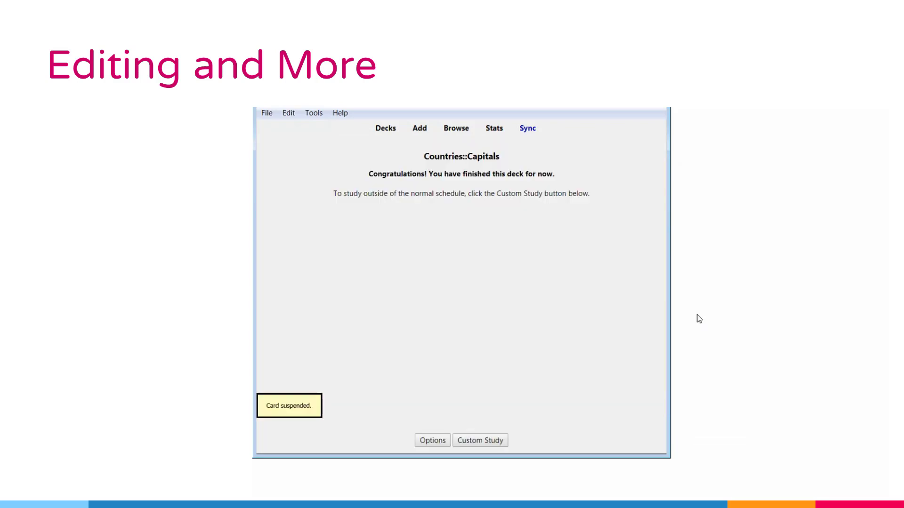
{"action": "mouse_move", "coordinate": [497, 224]}
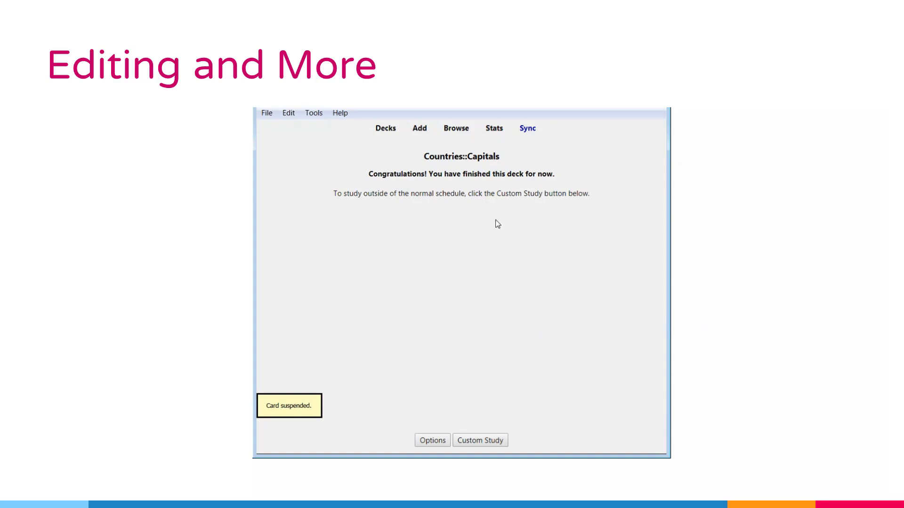
{"action": "mouse_move", "coordinate": [456, 128]}
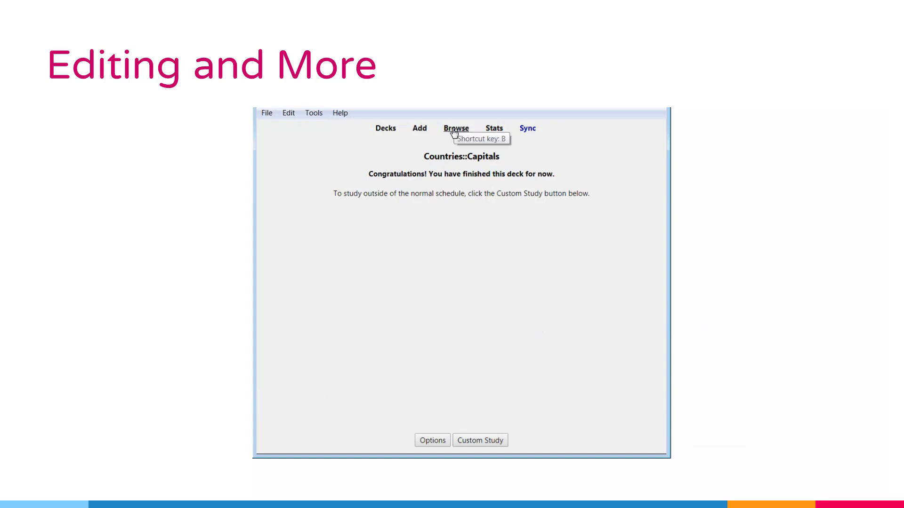
{"action": "mouse_move", "coordinate": [457, 269]}
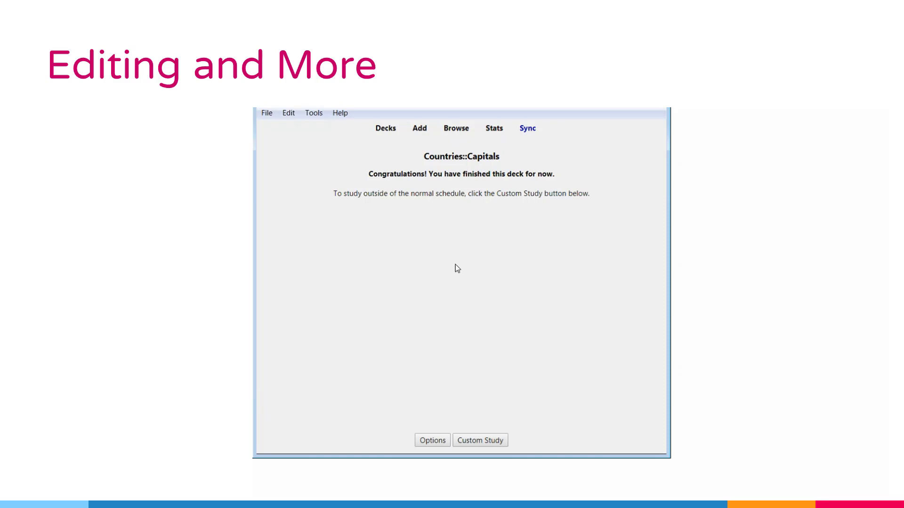
{"action": "mouse_move", "coordinate": [456, 129]}
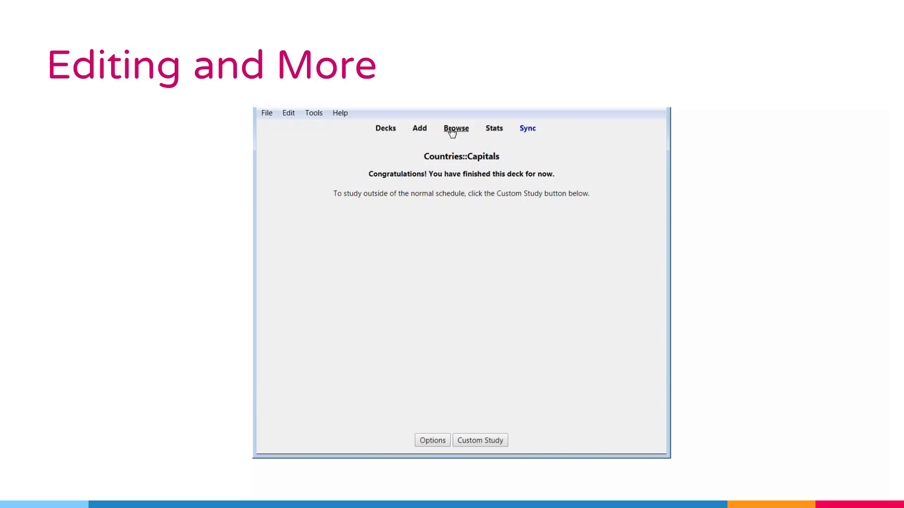
In the browser, list the Capitals cards and open the Amsterdam card's context actions
{"action": "left_click", "coordinate": [456, 128]}
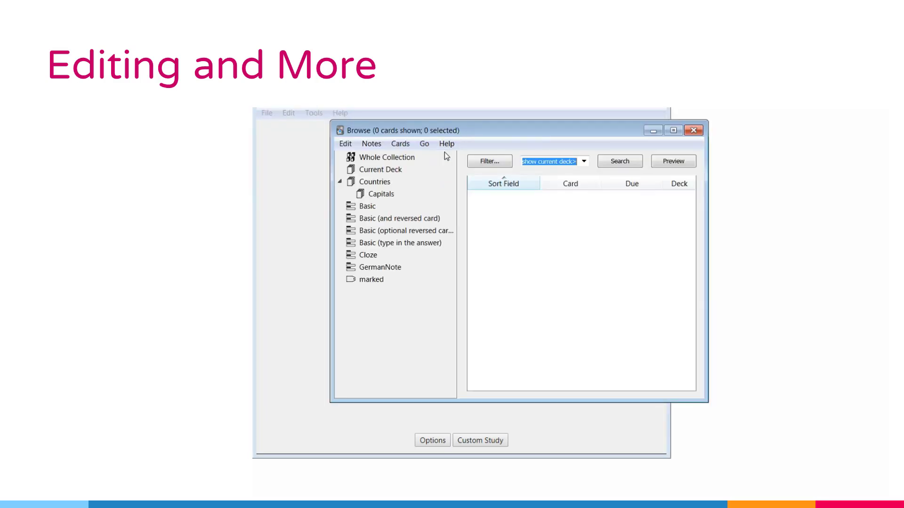
{"action": "left_click", "coordinate": [381, 194]}
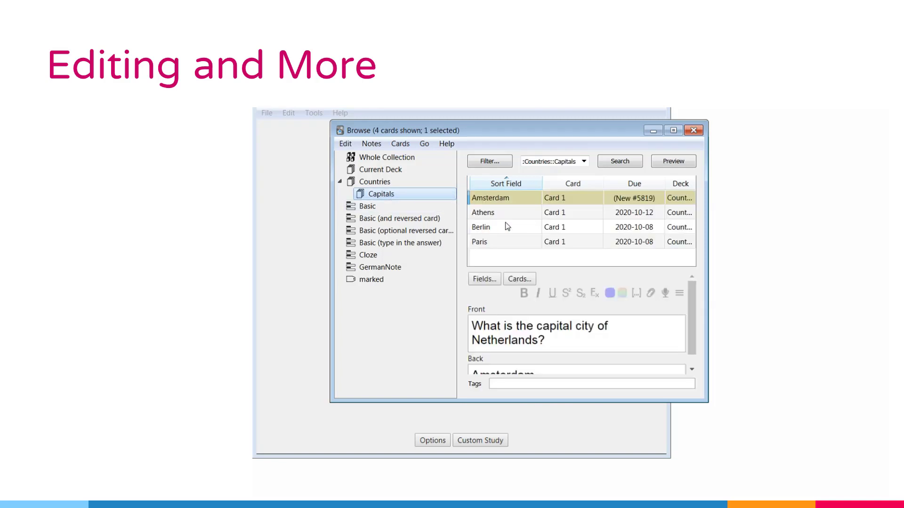
{"action": "mouse_move", "coordinate": [524, 203]}
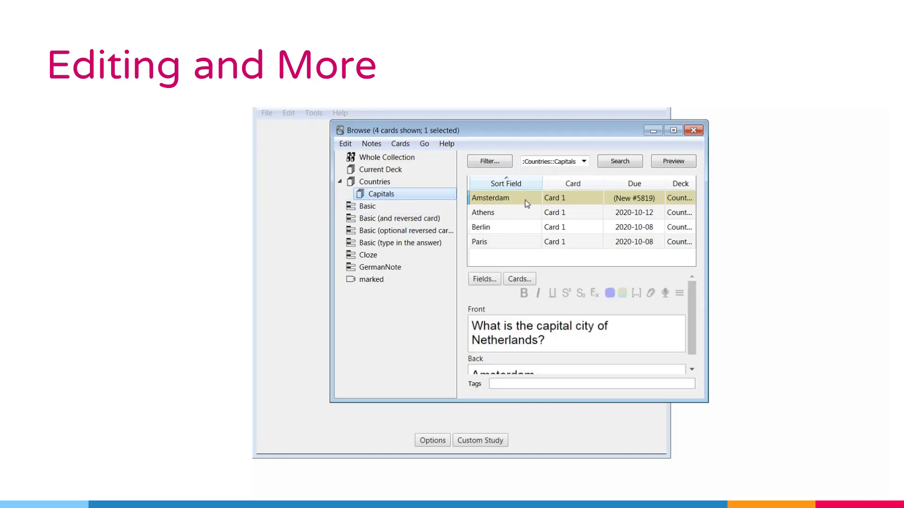
{"action": "right_click", "coordinate": [489, 198]}
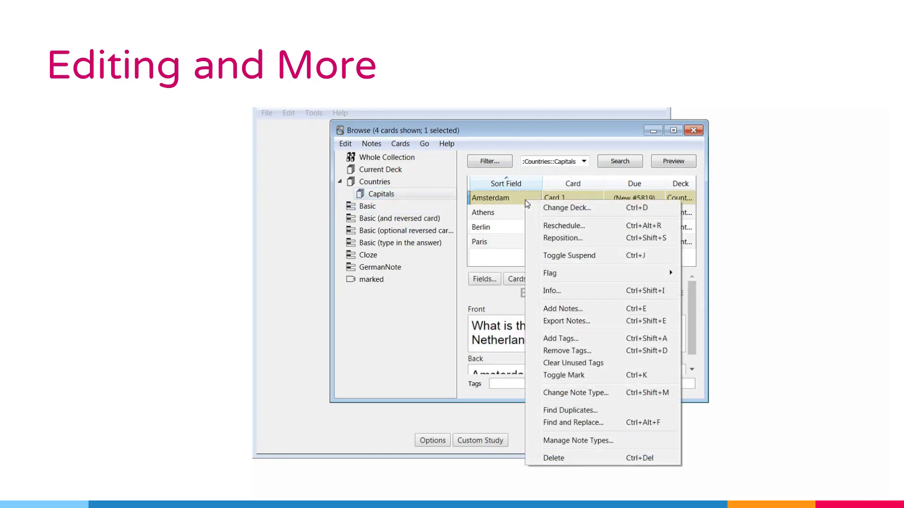
{"action": "mouse_move", "coordinate": [567, 338]}
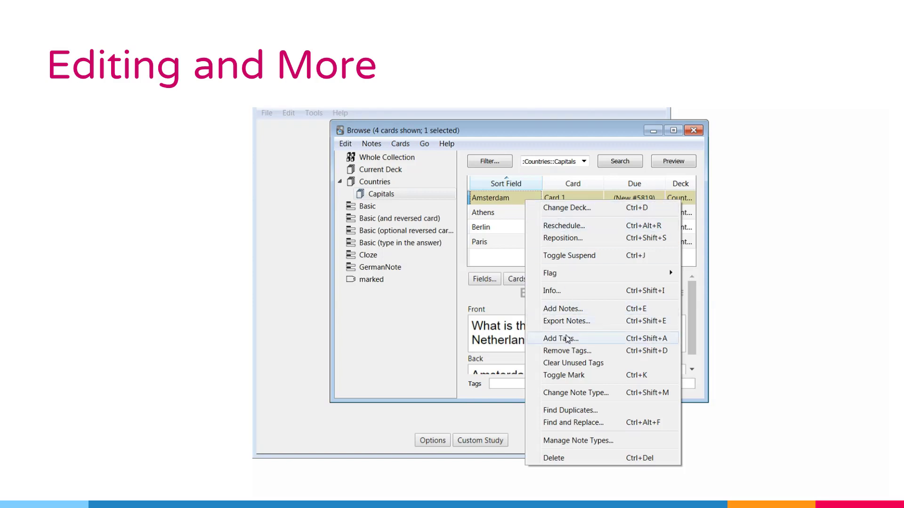
{"action": "mouse_move", "coordinate": [568, 255]}
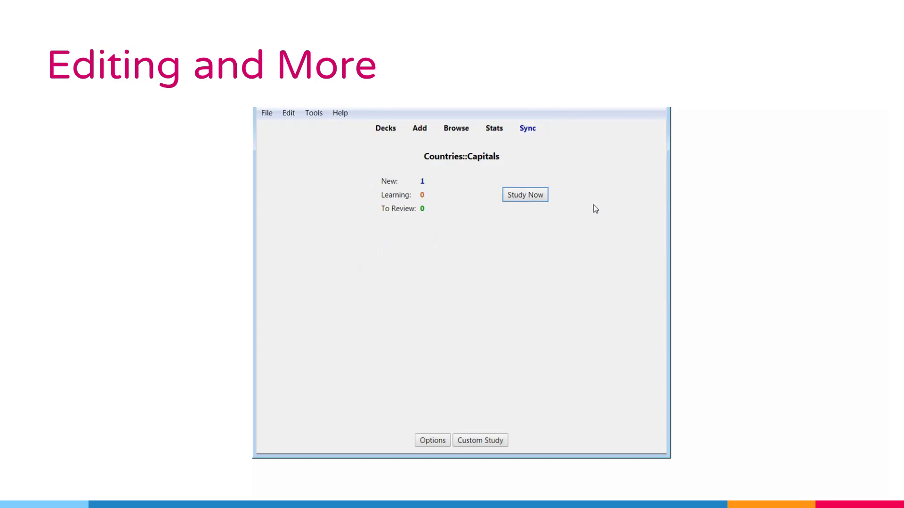
Resume studying Capitals and show the Netherlands card's More actions (Delete Note, Options, audio)
{"action": "left_click", "coordinate": [524, 194]}
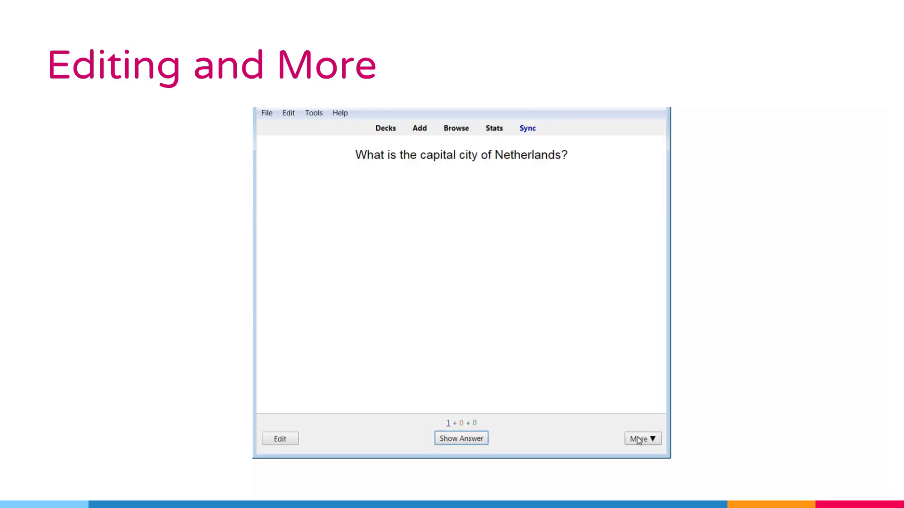
{"action": "left_click", "coordinate": [641, 439]}
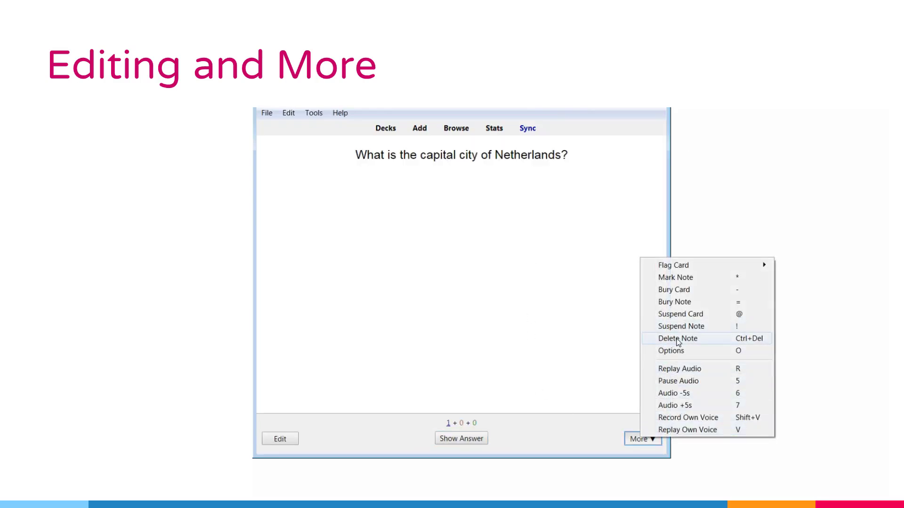
{"action": "mouse_move", "coordinate": [670, 350]}
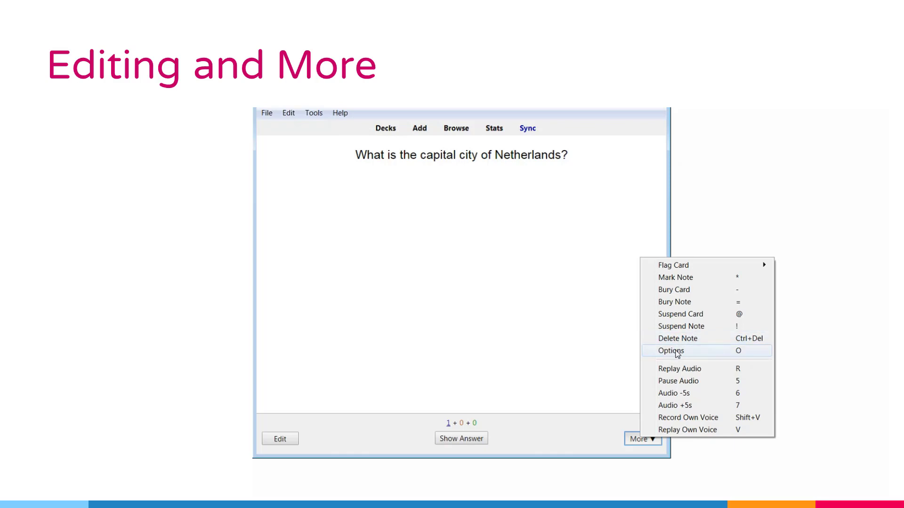
{"action": "mouse_move", "coordinate": [672, 369]}
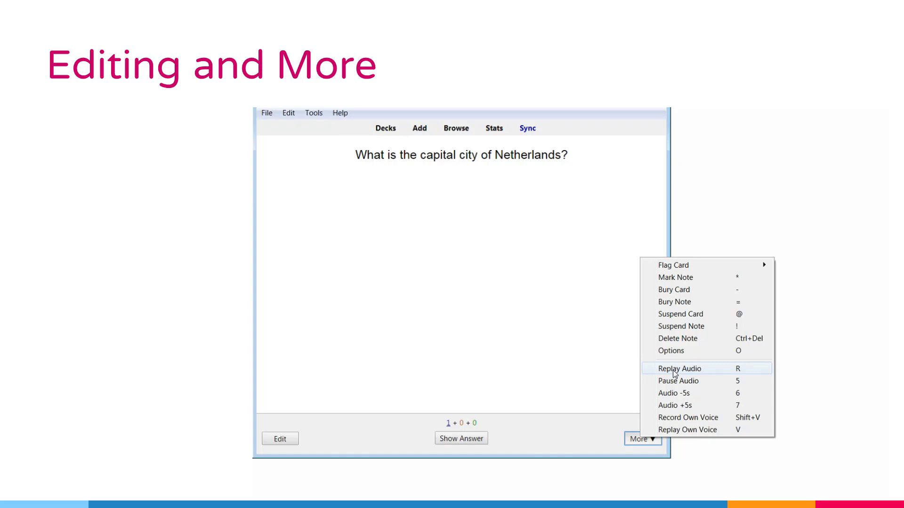
{"action": "mouse_move", "coordinate": [674, 380]}
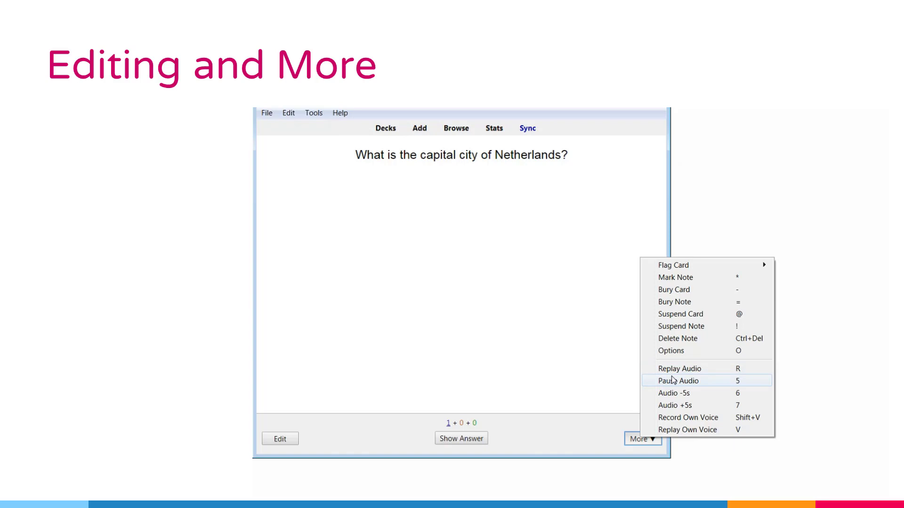
{"action": "mouse_move", "coordinate": [687, 417]}
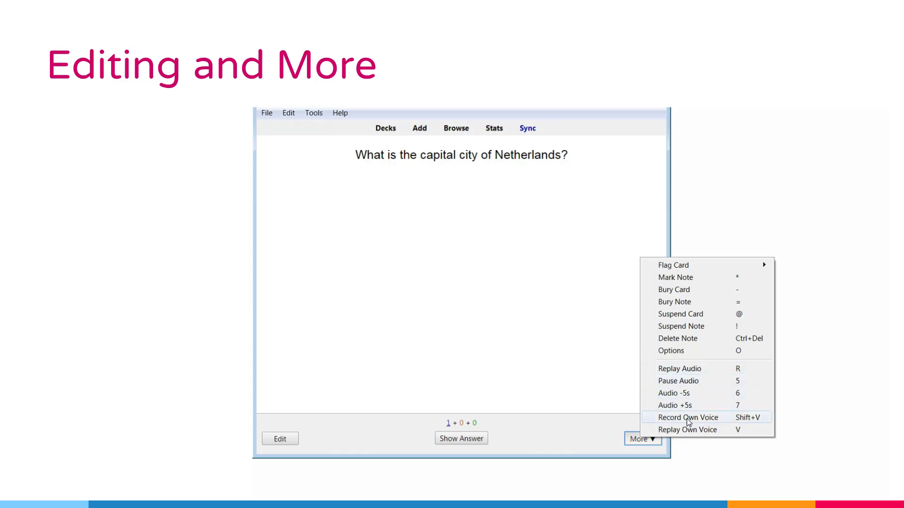
{"action": "mouse_move", "coordinate": [727, 424]}
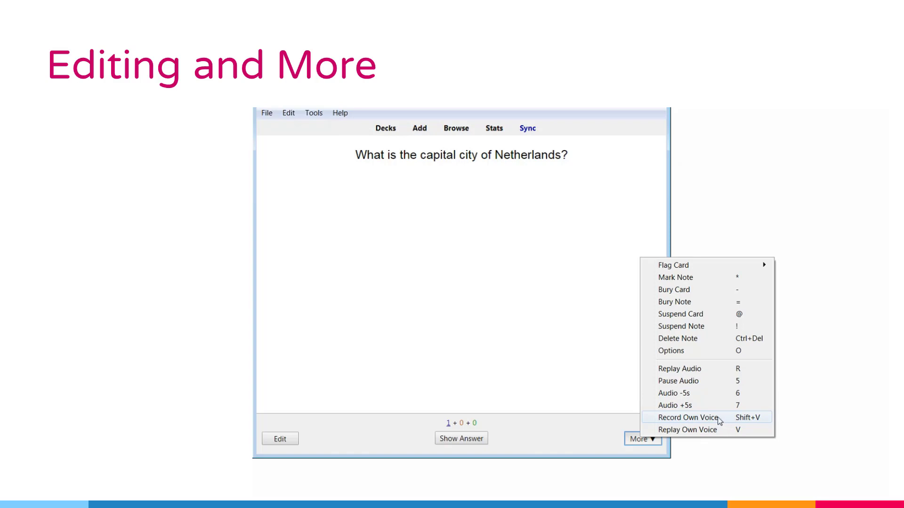
{"action": "mouse_move", "coordinate": [468, 444]}
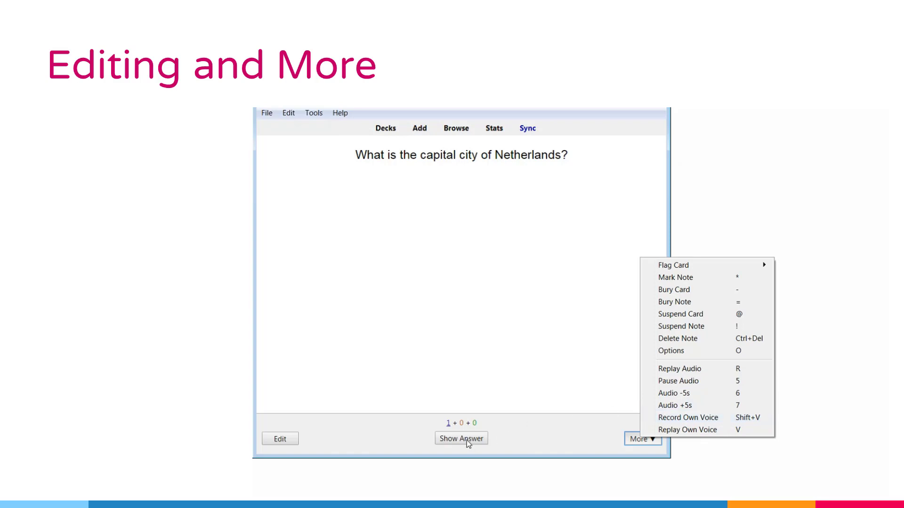
{"action": "left_click", "coordinate": [280, 438]}
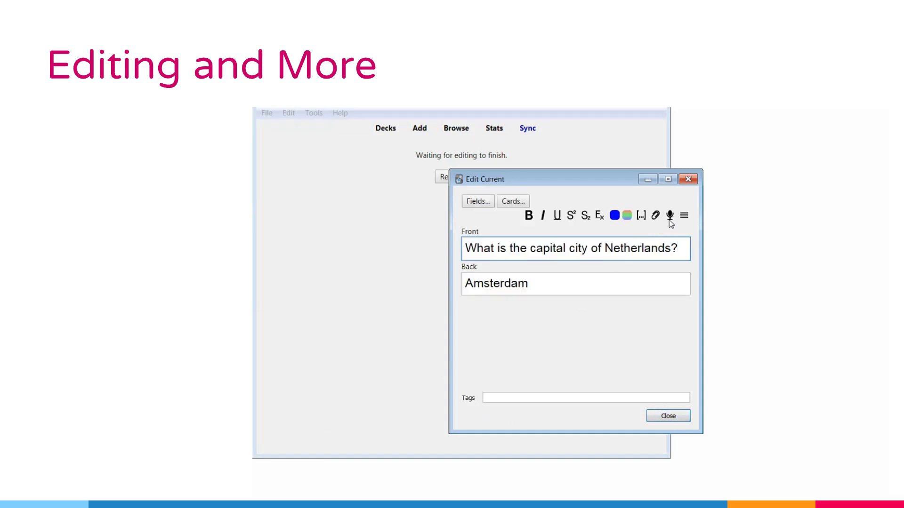
{"action": "mouse_move", "coordinate": [664, 377]}
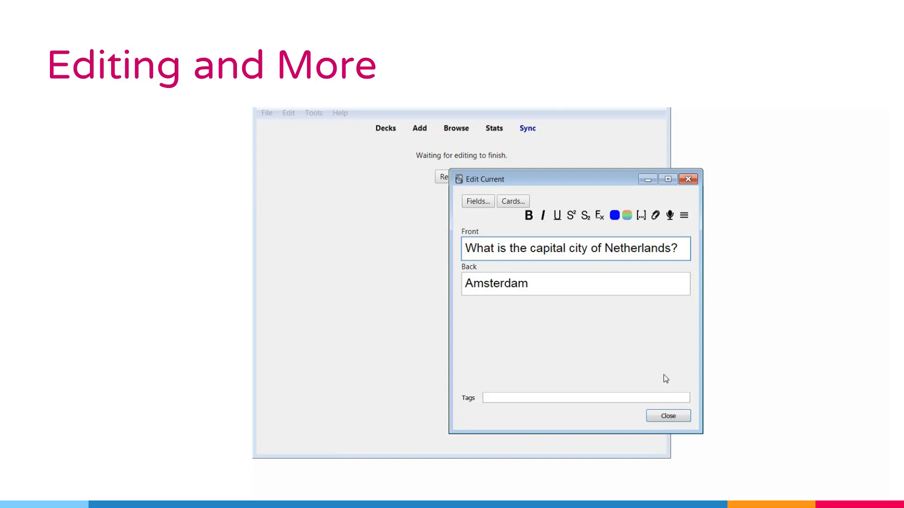
{"action": "mouse_move", "coordinate": [665, 397]}
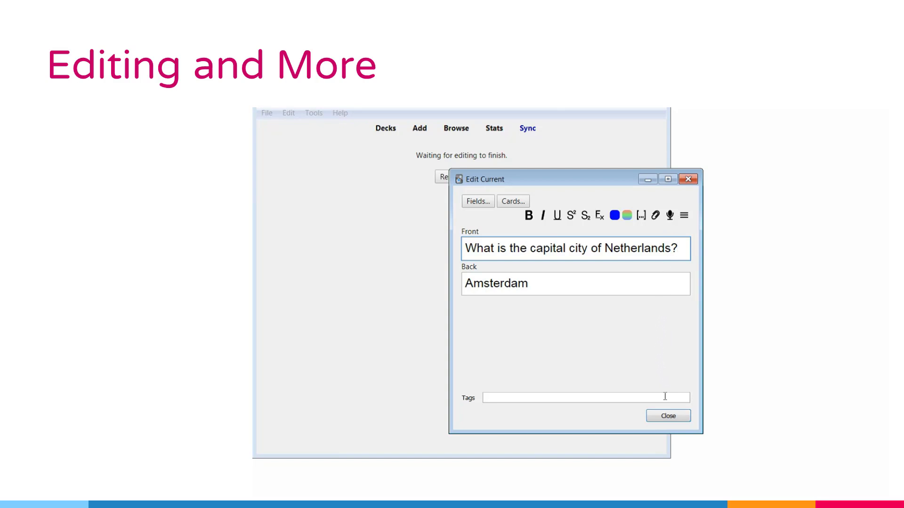
{"action": "left_click", "coordinate": [666, 415]}
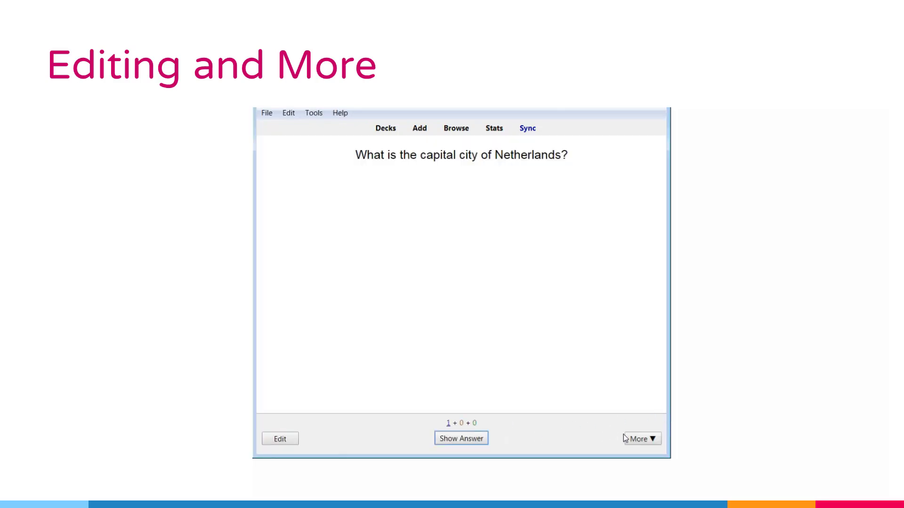
Reopen the More actions, including Replay Own Voice, over the Netherlands question
{"action": "left_click", "coordinate": [640, 438]}
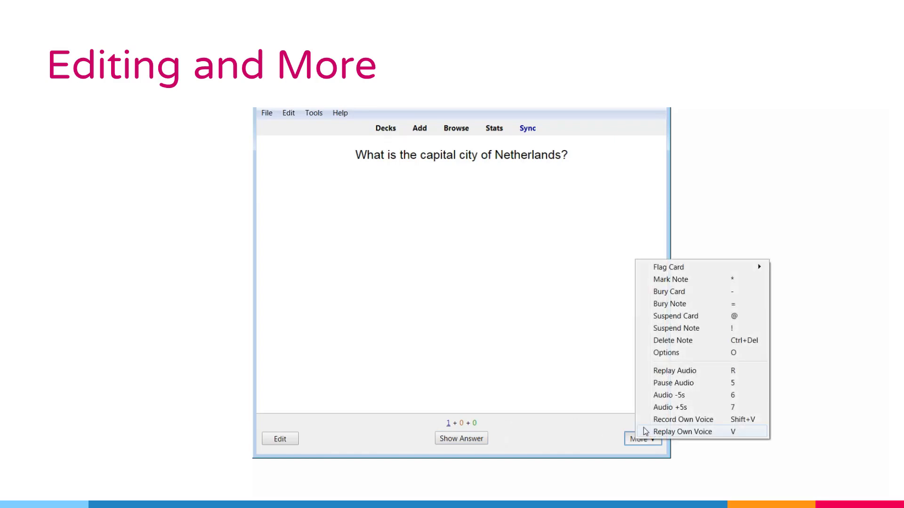
{"action": "mouse_move", "coordinate": [739, 438]}
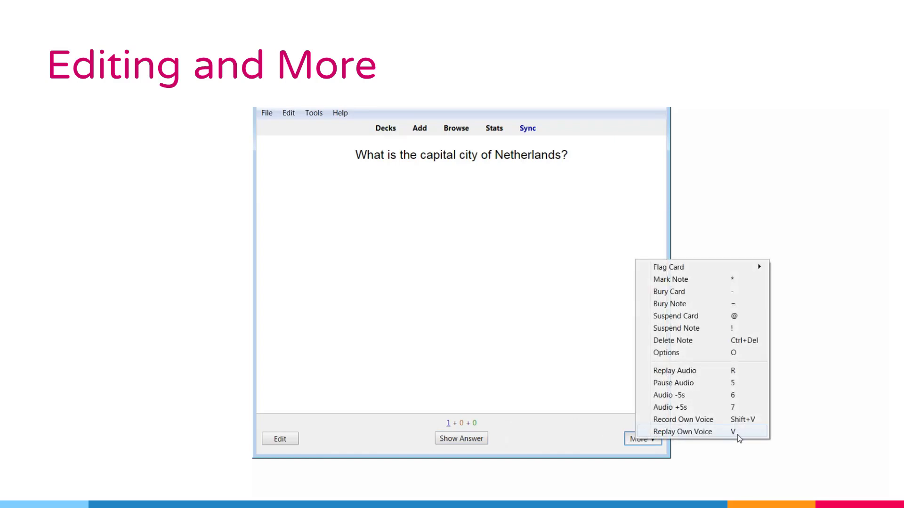